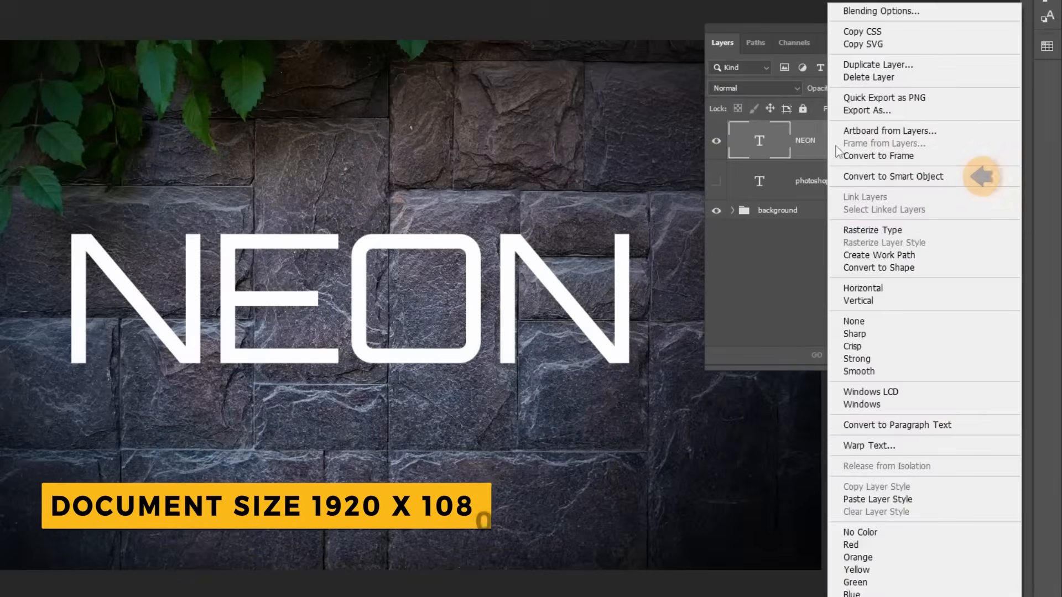
Convert the NEON text layer to a smart object.
click(893, 176)
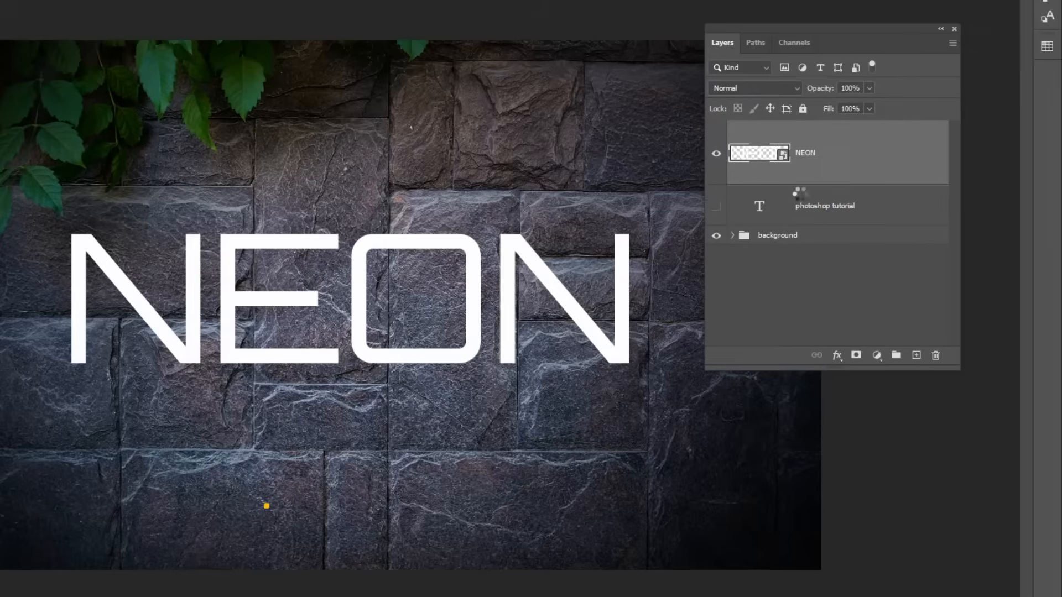
click(836, 355)
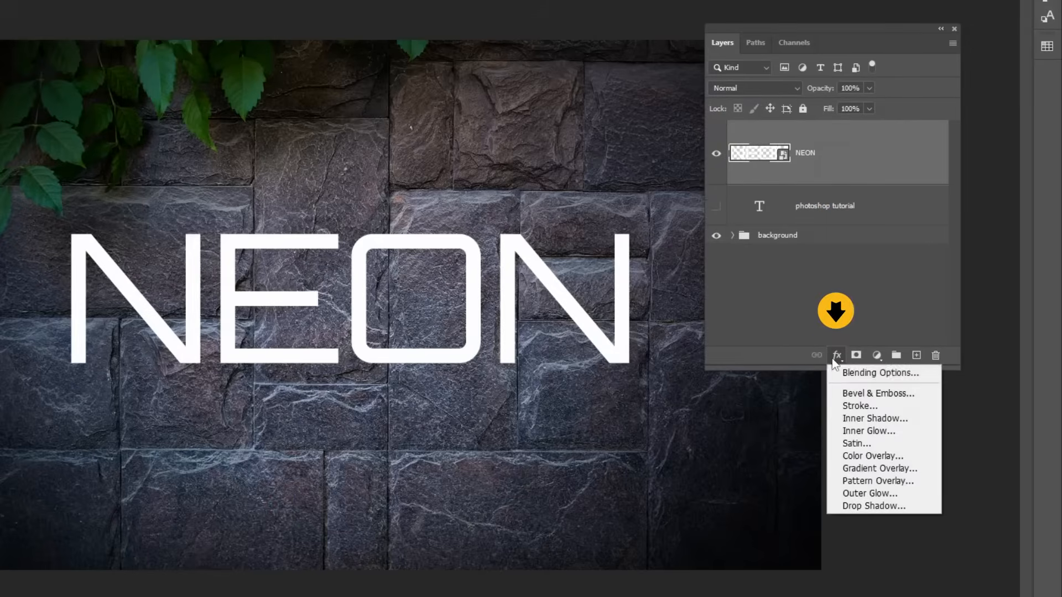
Add a Hard Light inner glow in colour #7200ff to the NEON layer.
click(879, 373)
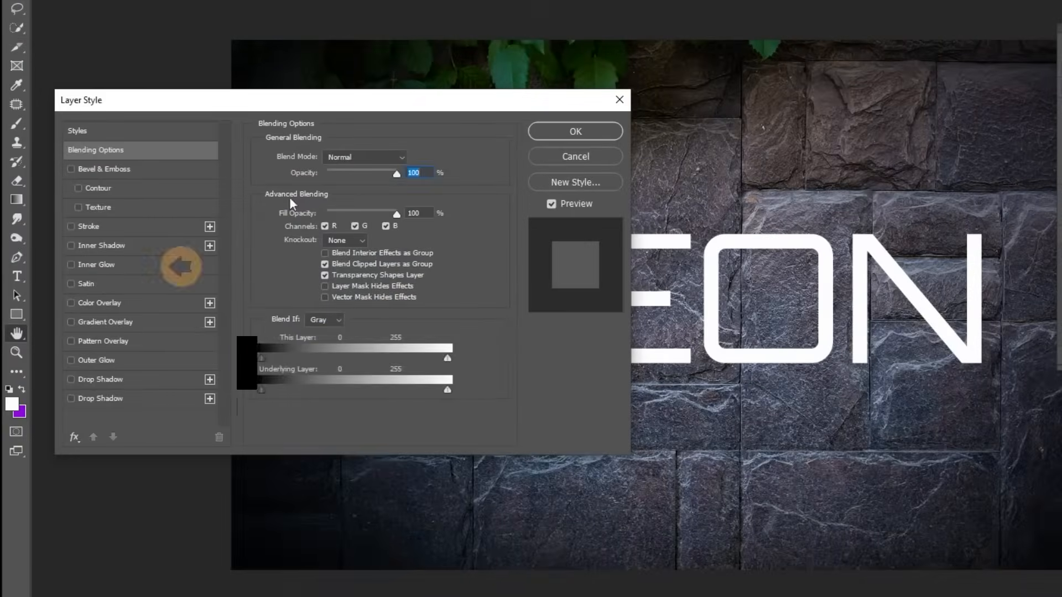
click(95, 265)
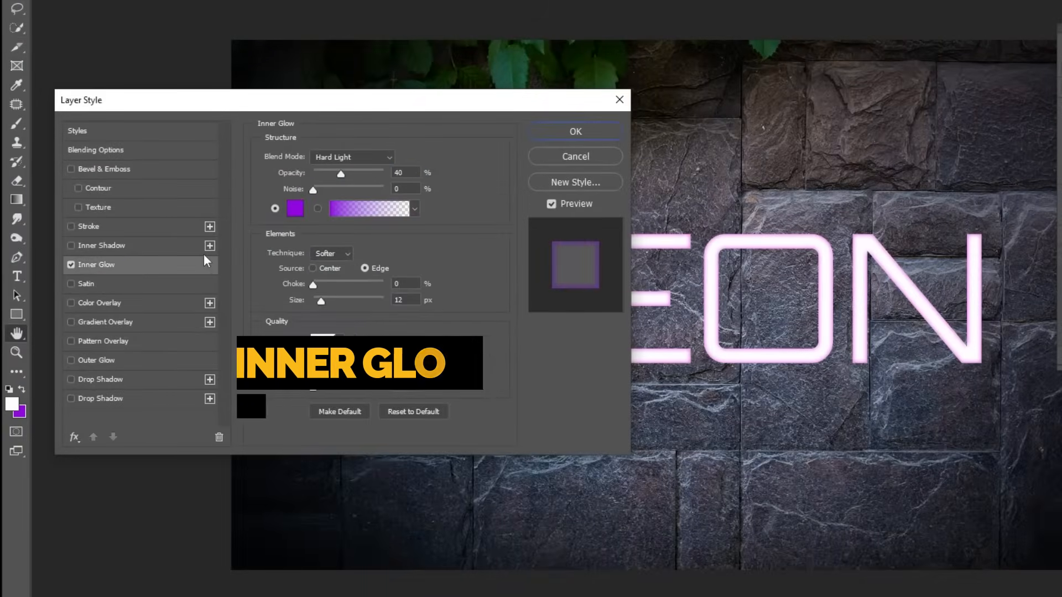
click(352, 156)
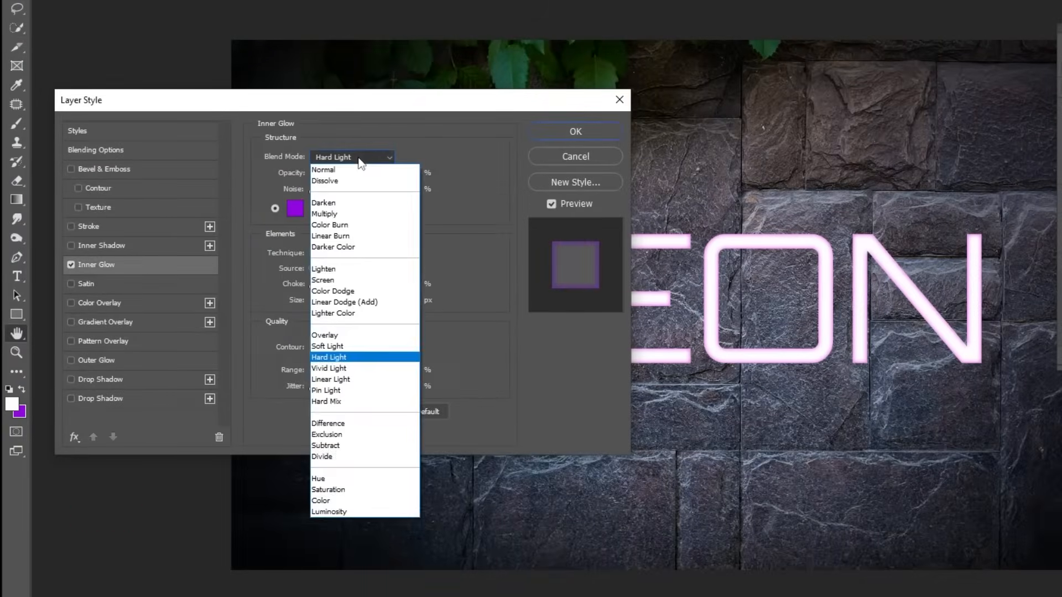
click(328, 357)
text(7)
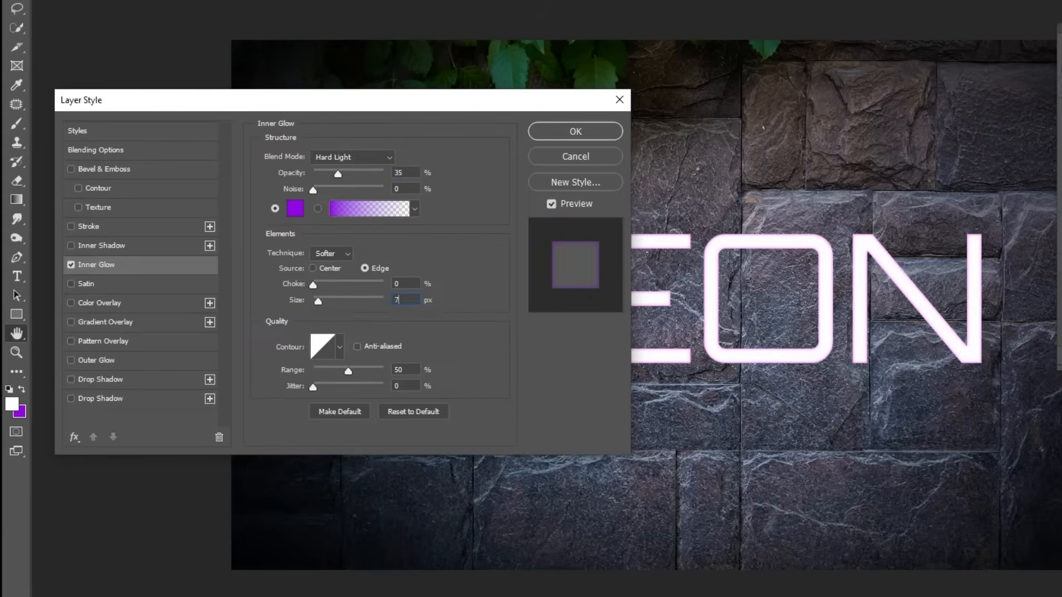
click(295, 208)
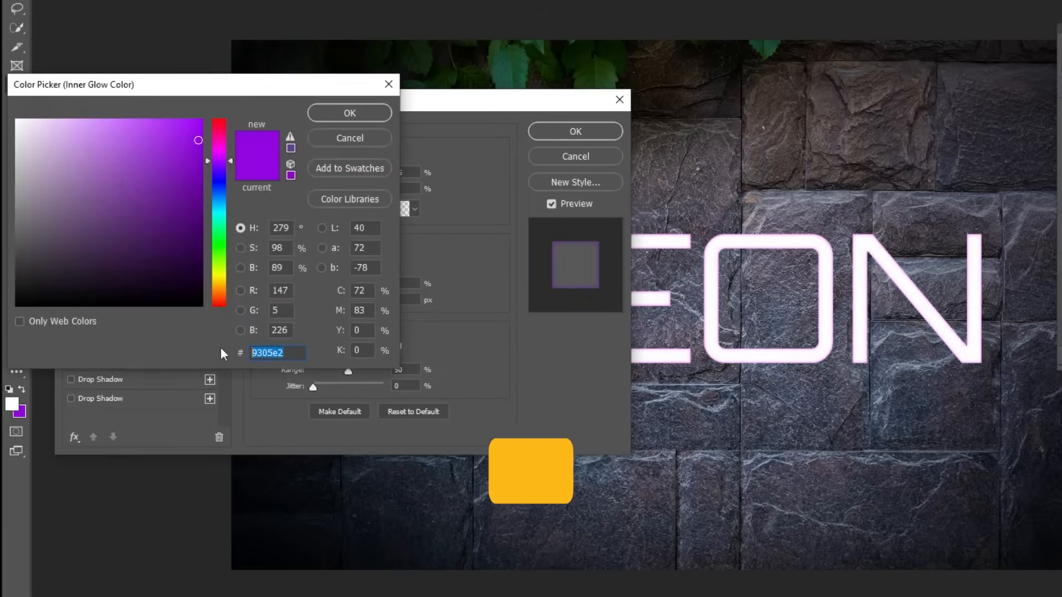
text(7200ff)
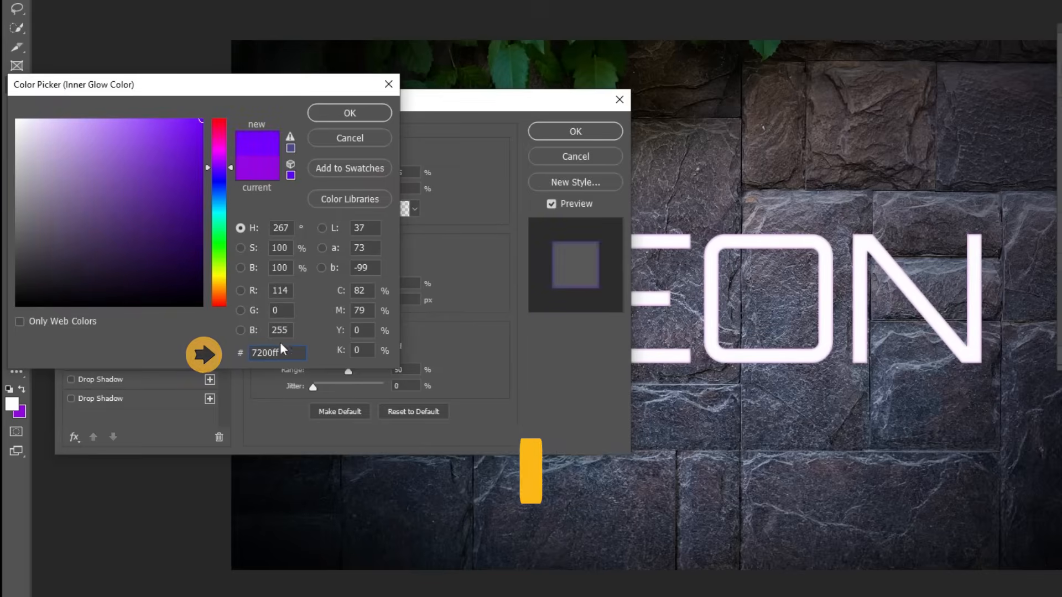
click(349, 113)
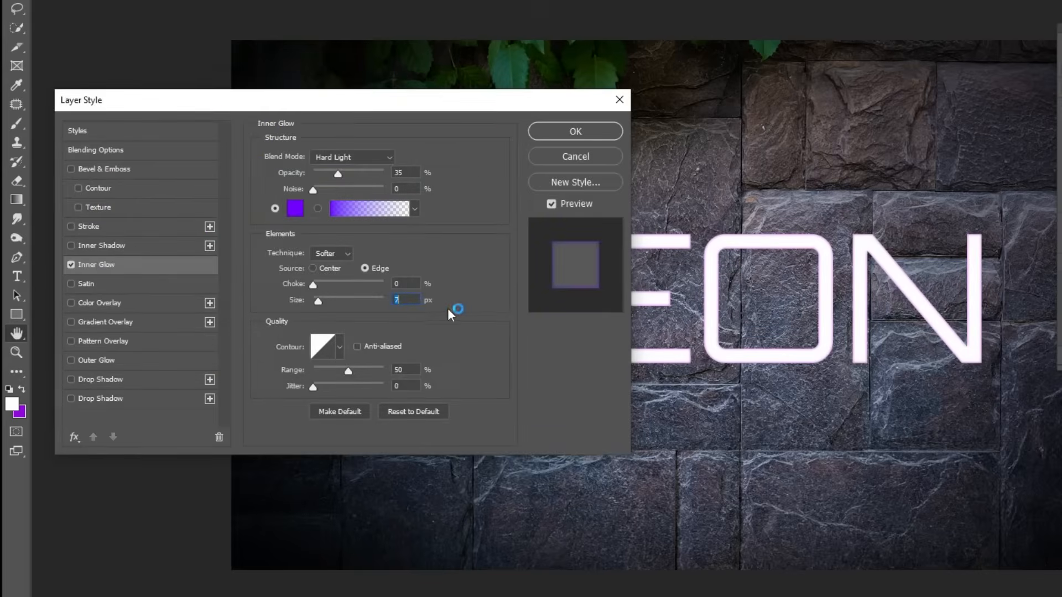
Bend the inner glow contour curve upward into a custom shape.
click(323, 347)
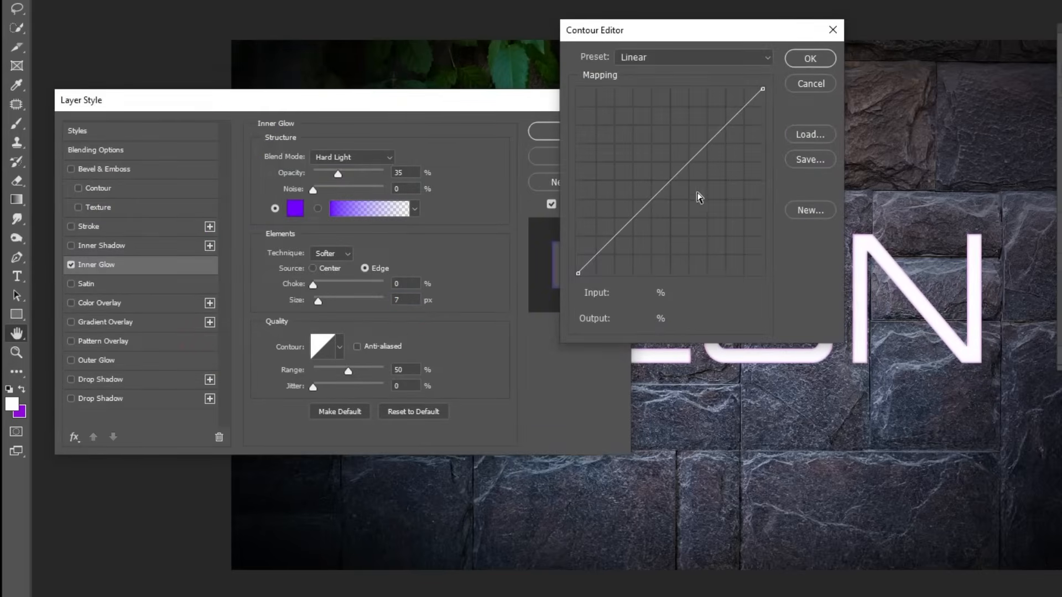
click(673, 181)
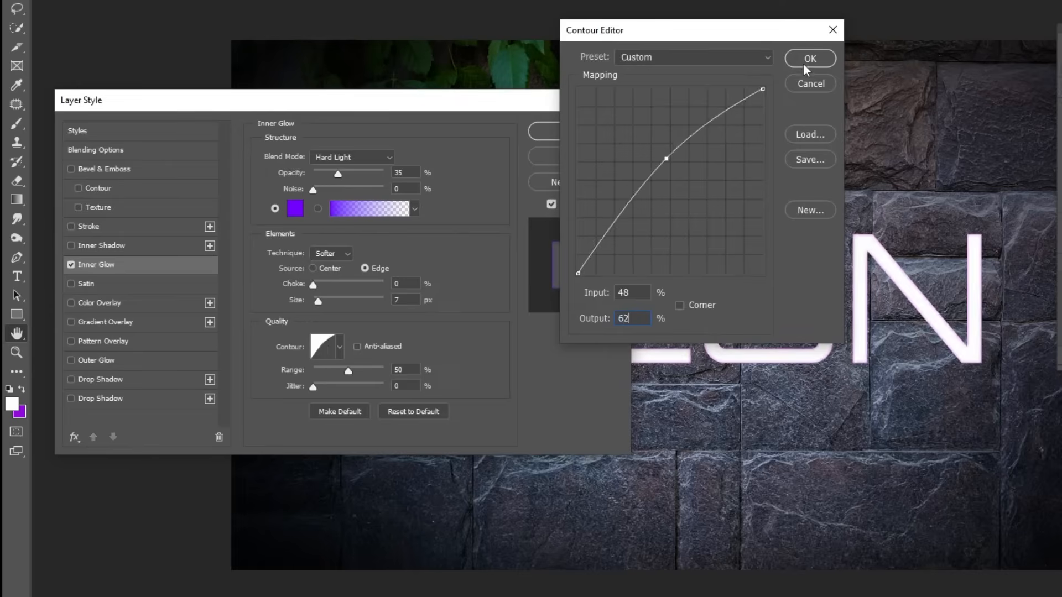
click(809, 58)
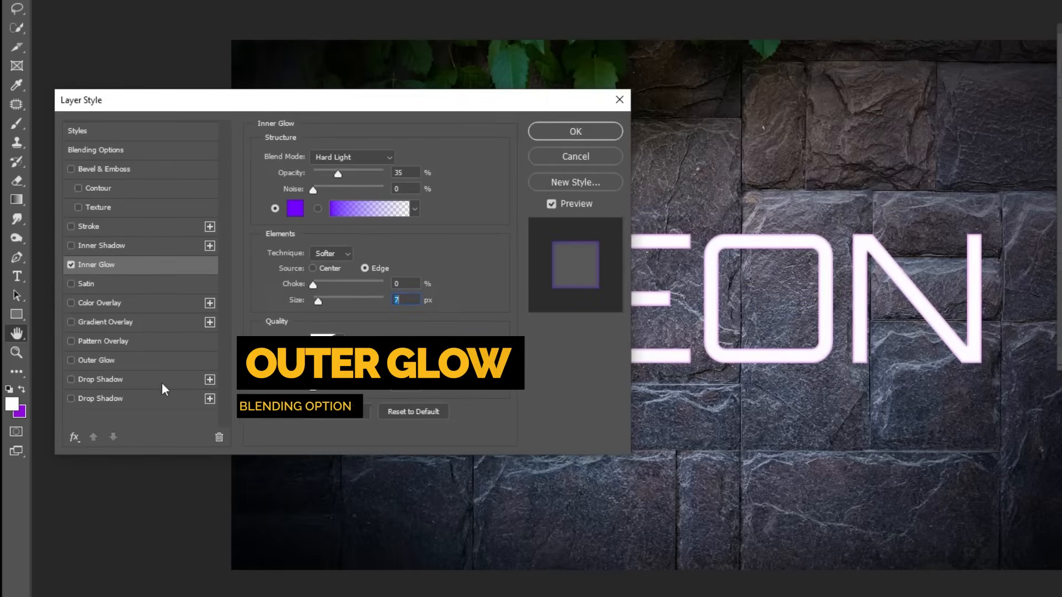
Add a purple Linear Dodge (Add) outer glow to the NEON letters.
click(94, 360)
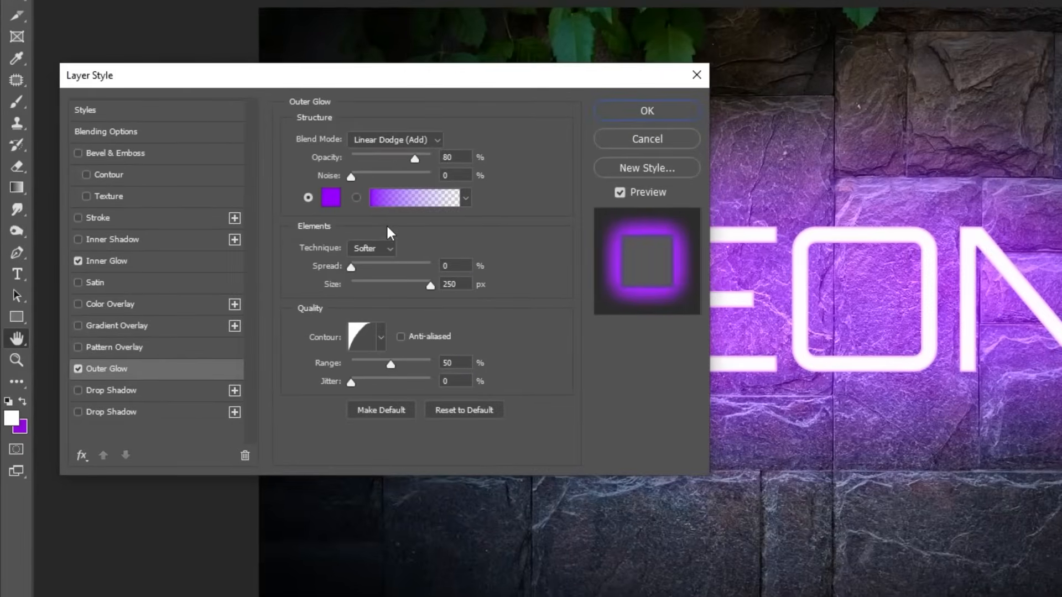
click(395, 140)
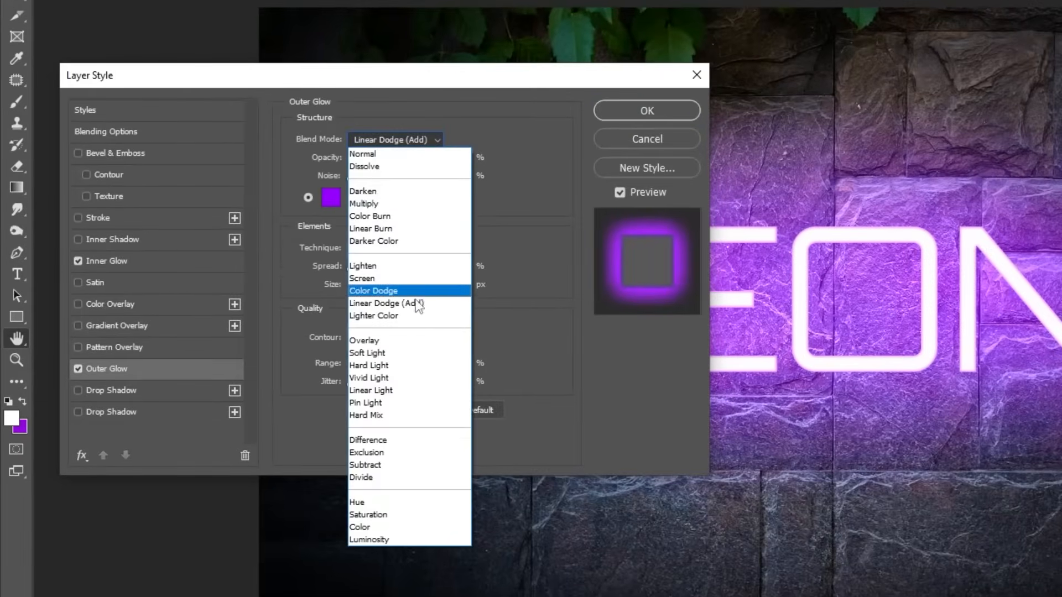
click(386, 303)
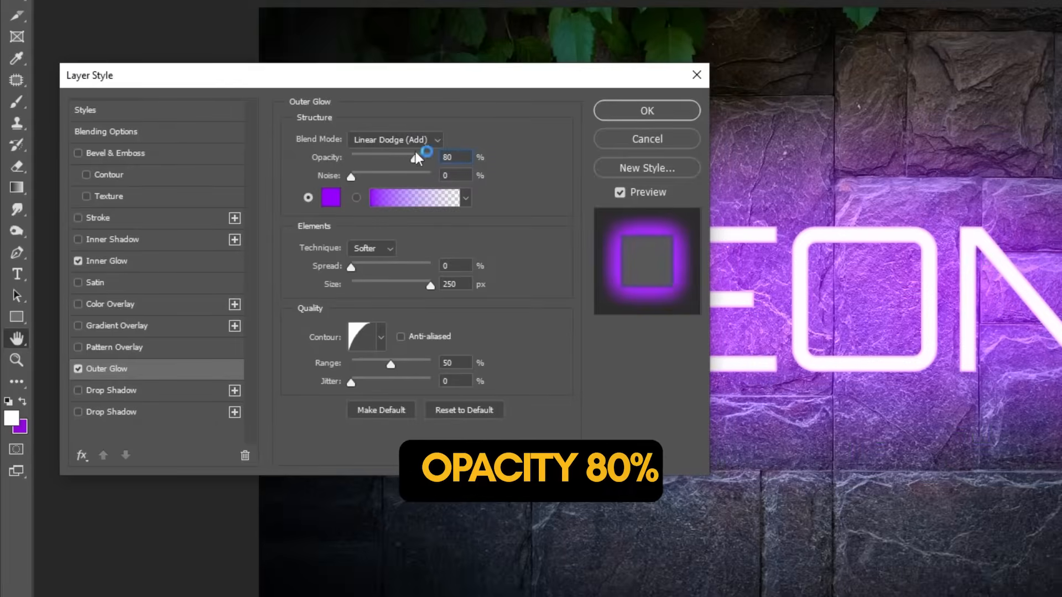
click(331, 197)
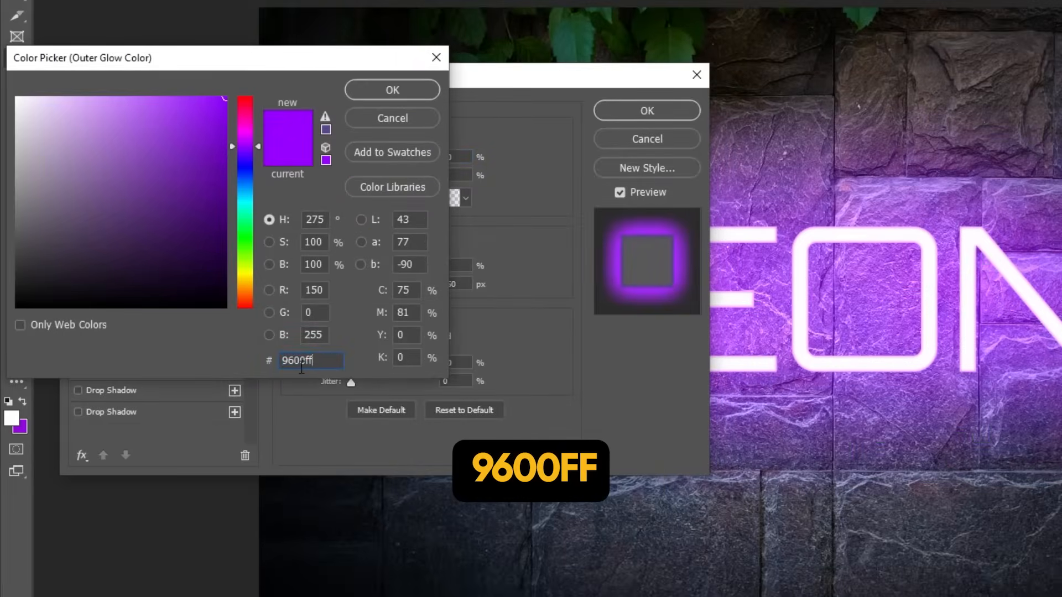
click(391, 89)
text(35)
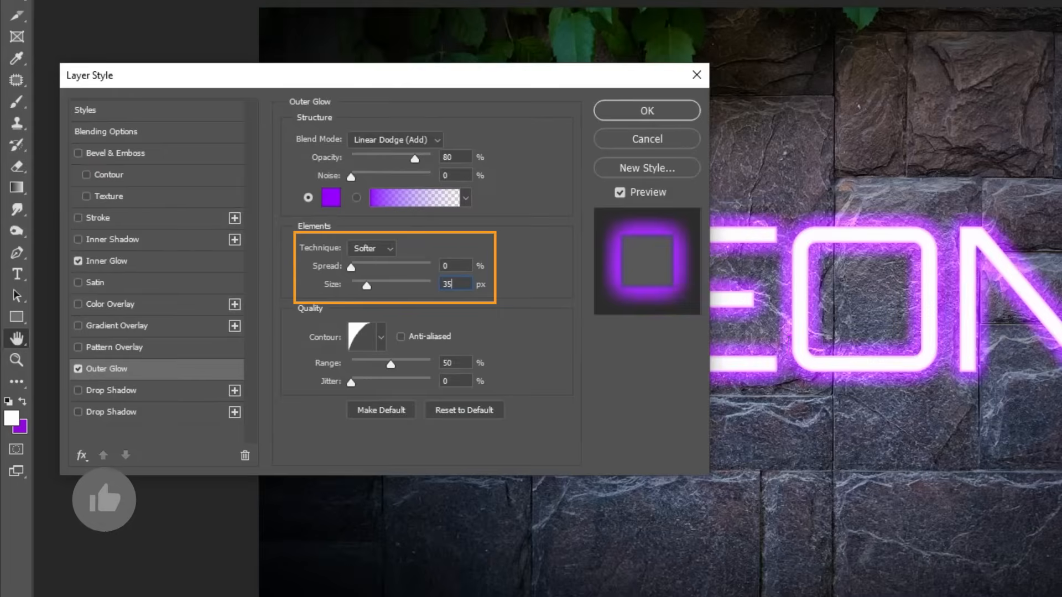
mouse_move(362, 336)
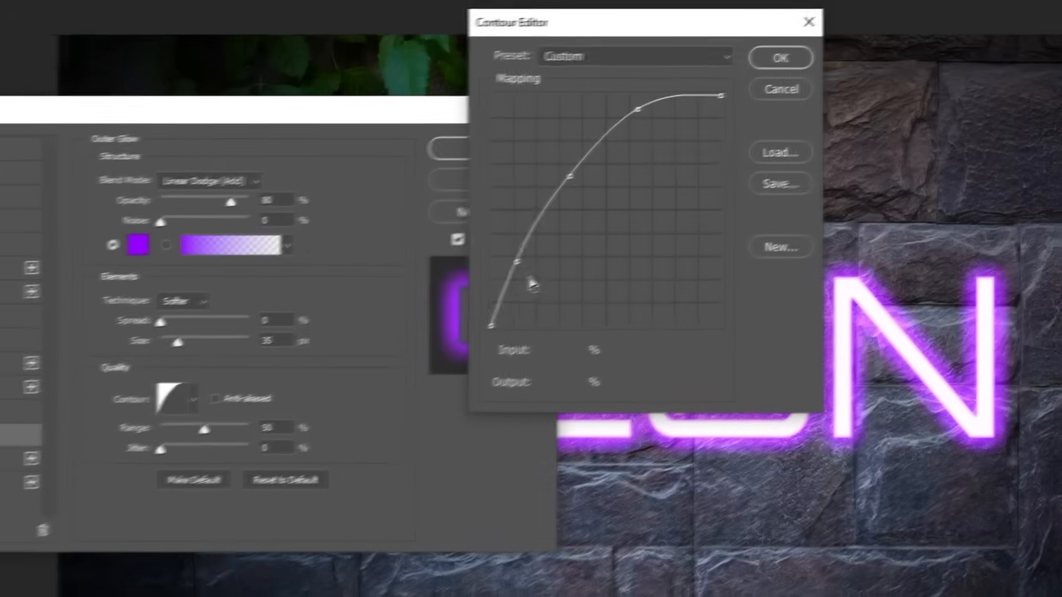
Shape the outer glow with a custom contour curve and apply the style.
click(504, 265)
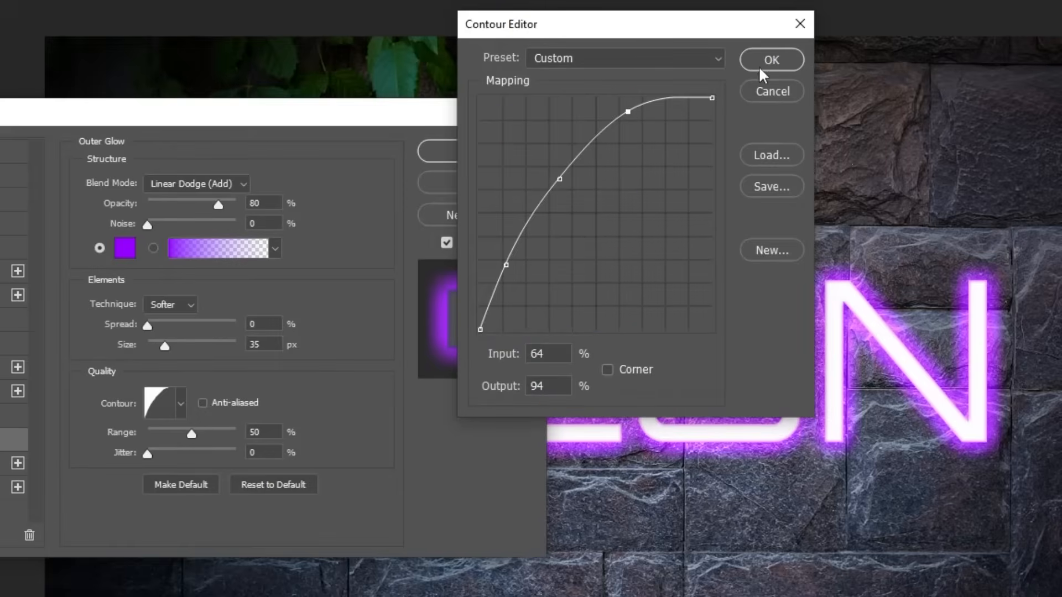
click(770, 60)
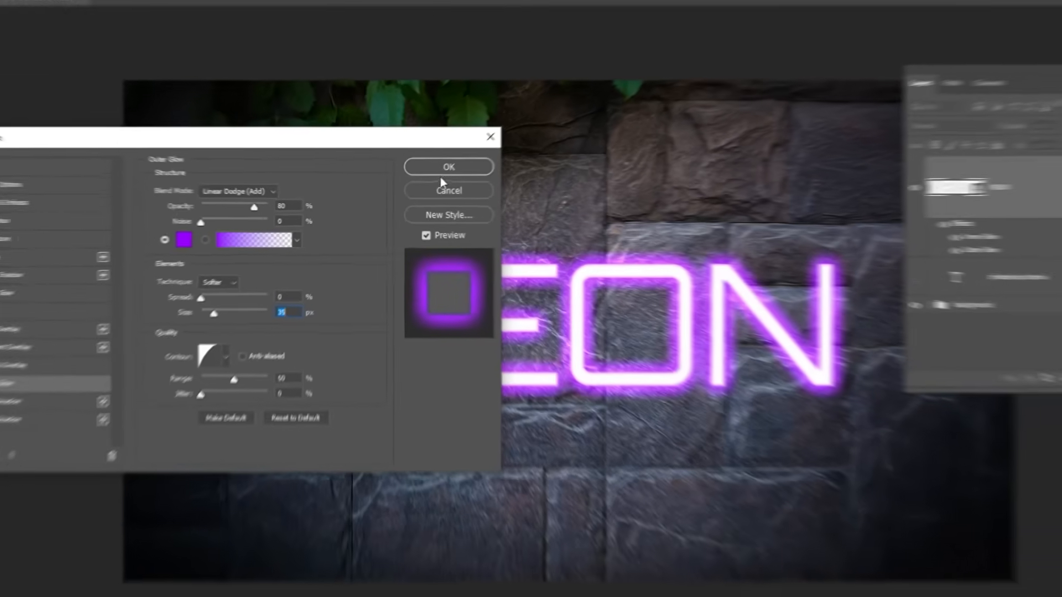
click(448, 166)
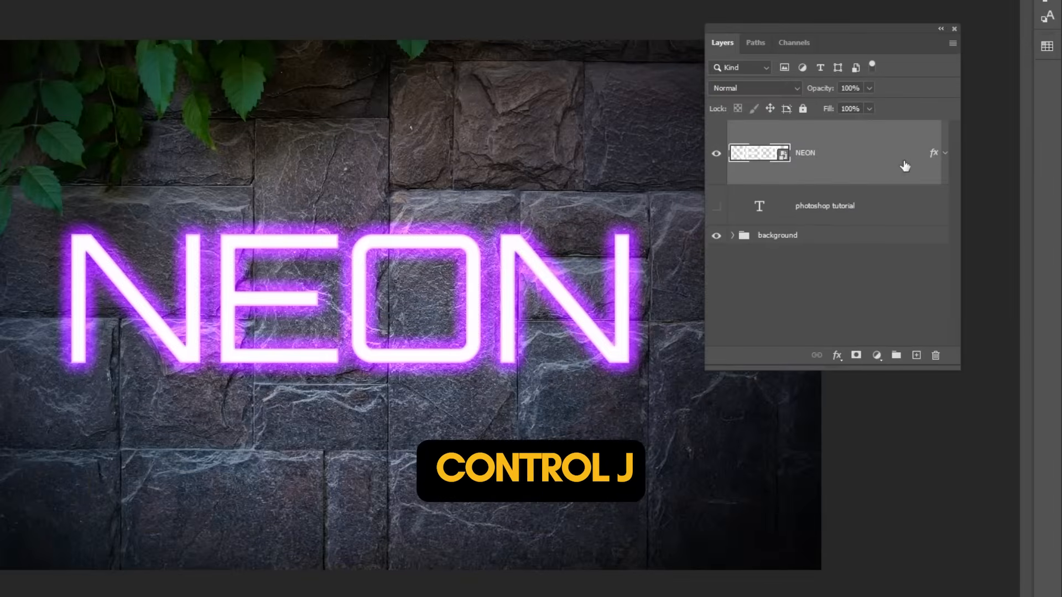
Duplicate the glowing NEON layer with Ctrl+J and open the copy's layer style.
key(ctrl+j)
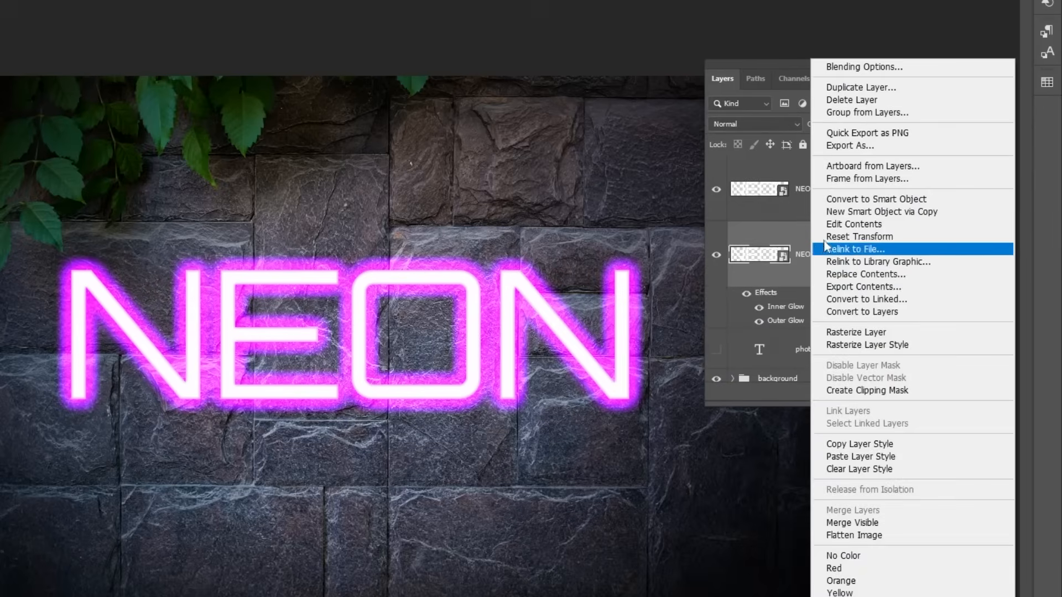
click(864, 66)
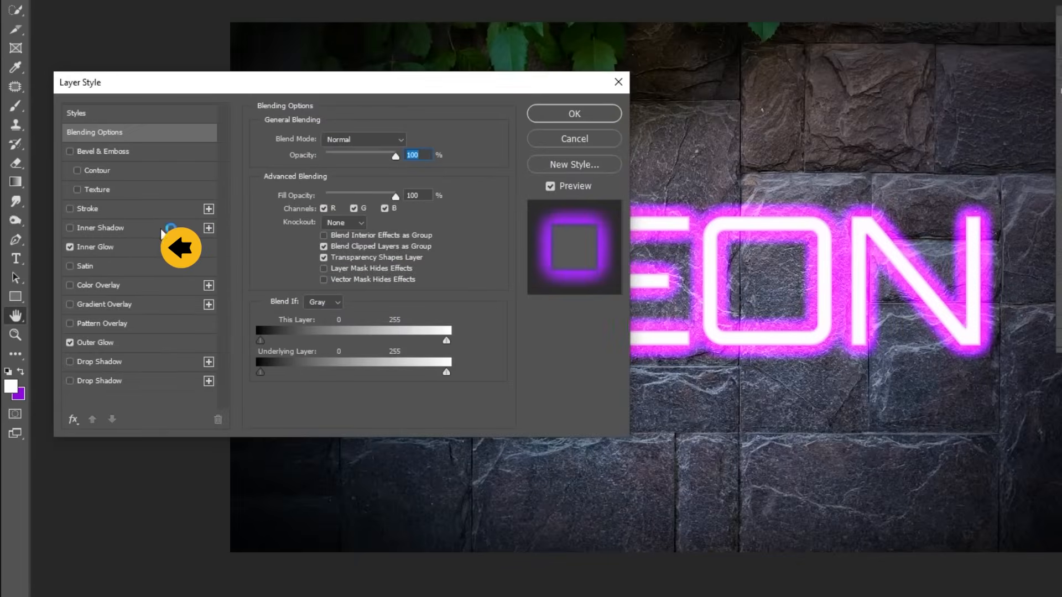
Replace the copy's inner glow with a 1 px inside stroke and a 250 px outer glow.
click(70, 246)
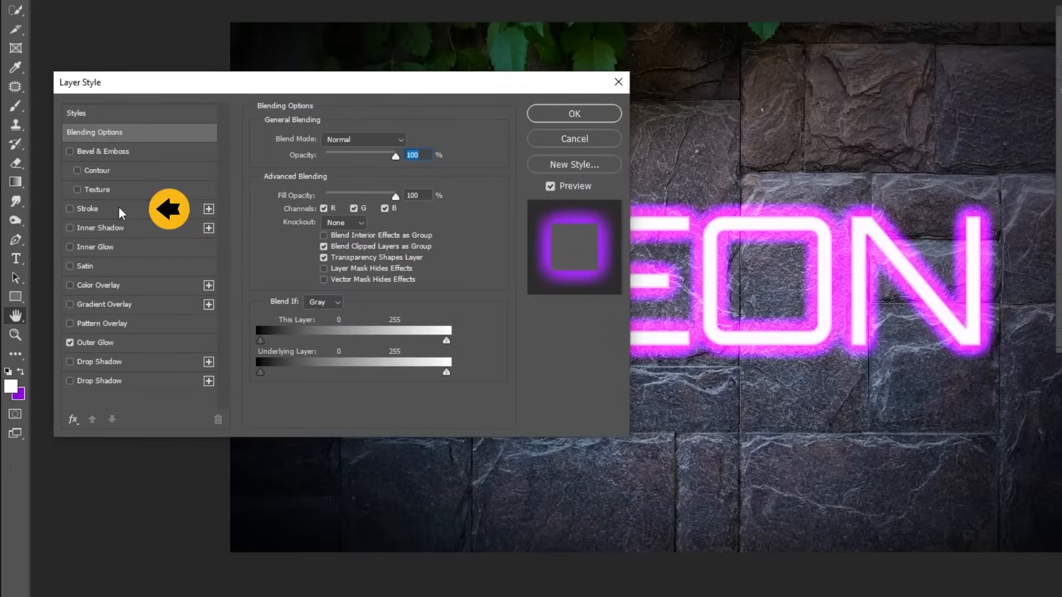
click(87, 208)
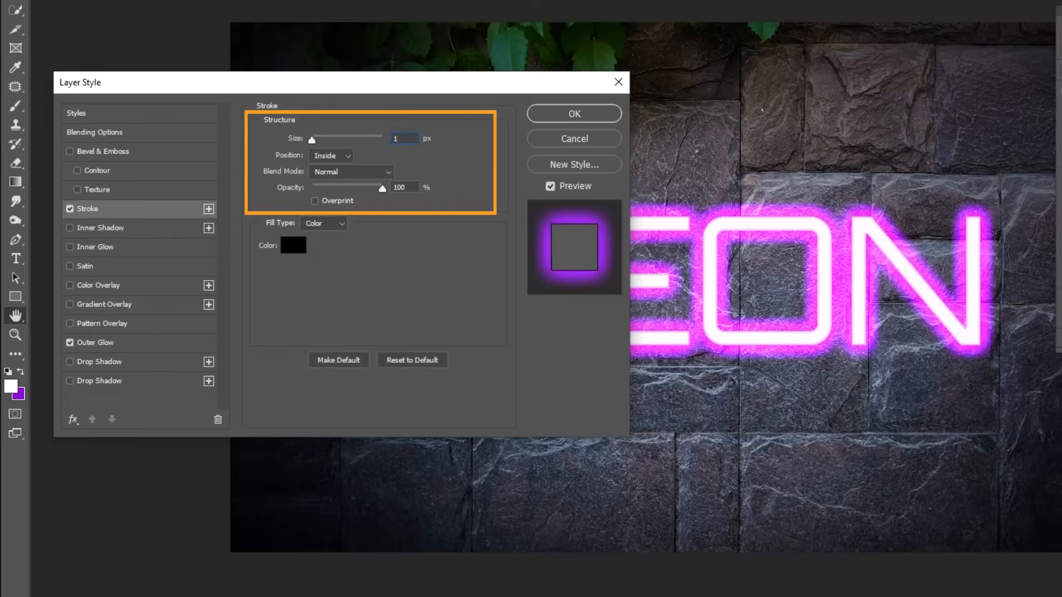
click(329, 155)
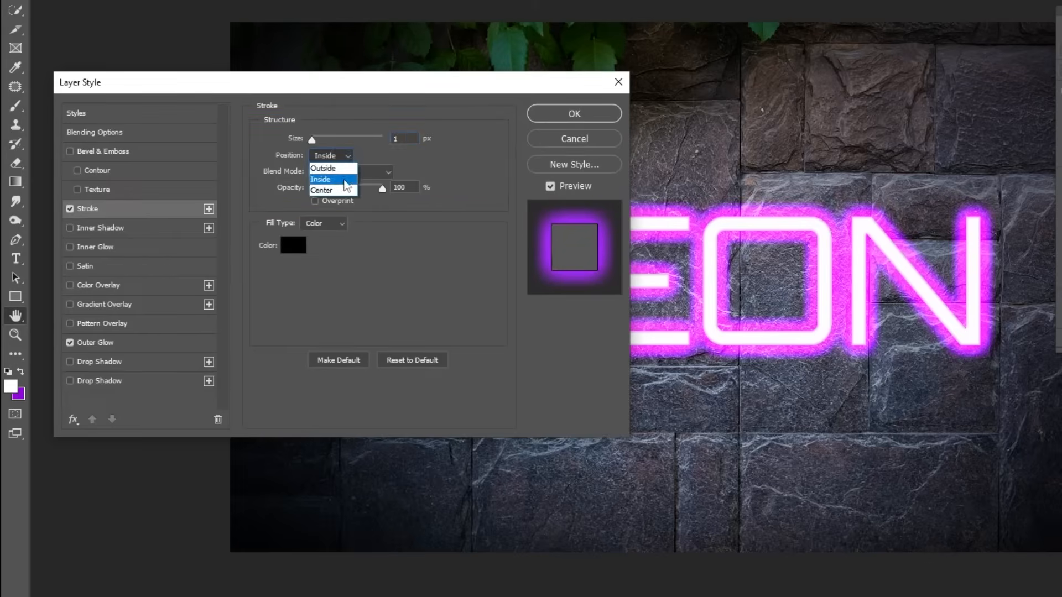
click(331, 179)
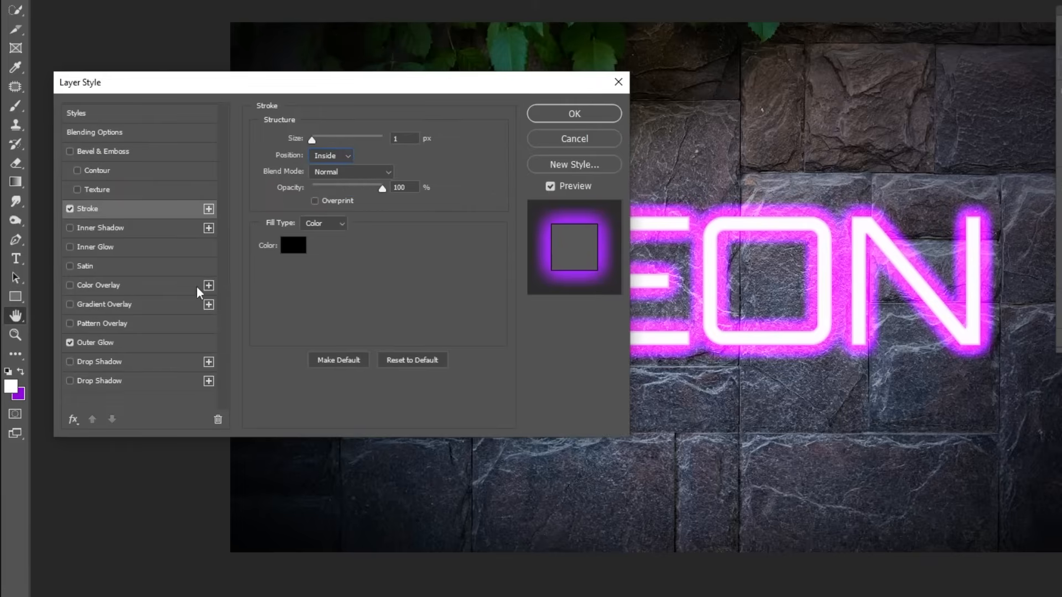
click(95, 342)
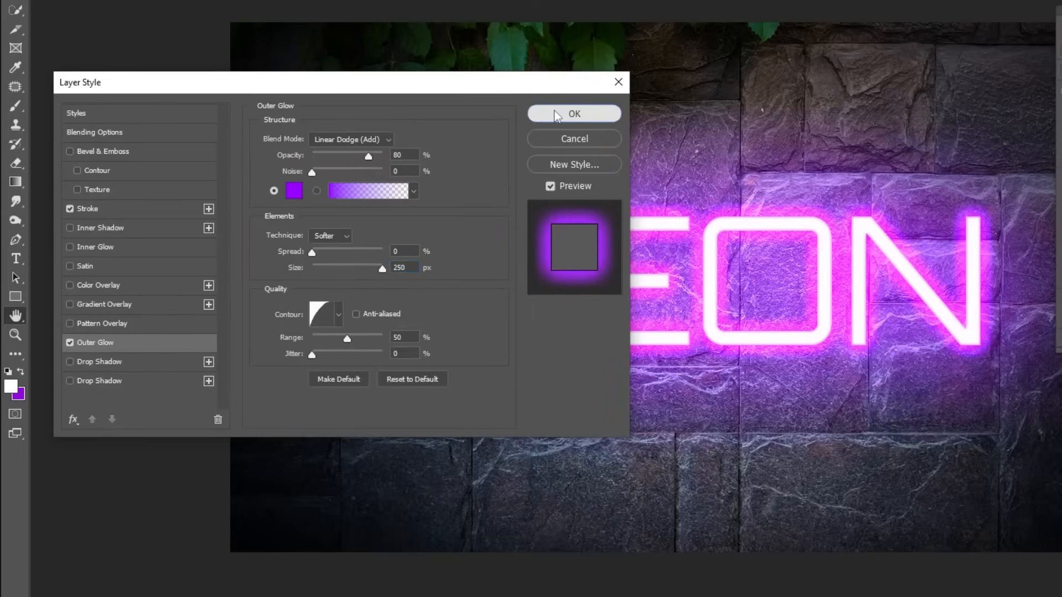
click(573, 113)
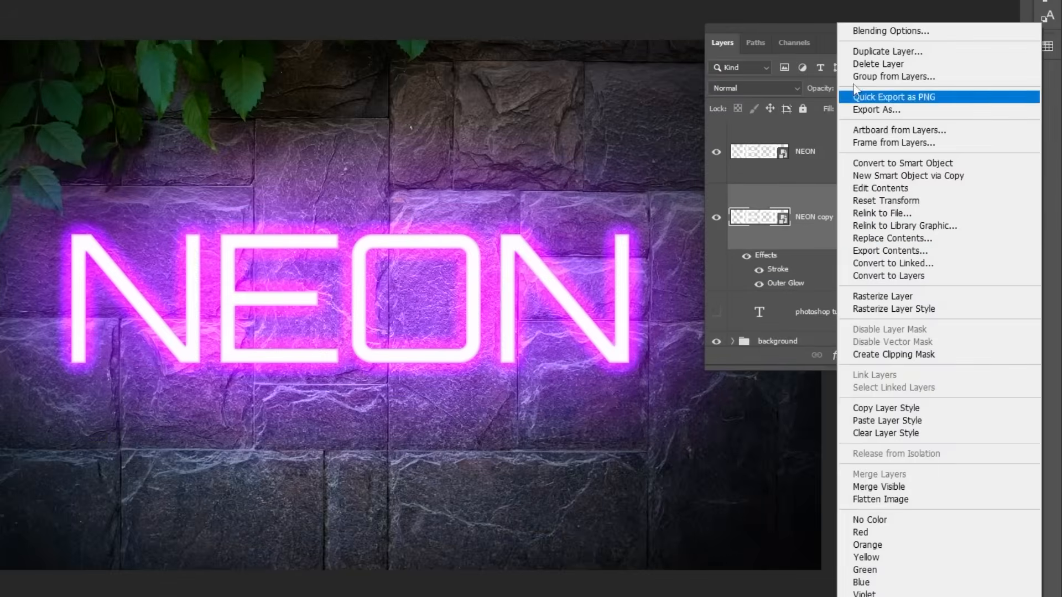
Give the NEON copy a Linear Light drop shadow: 21% opacity, 50° angle, 47 px distance, 43 px size.
click(890, 31)
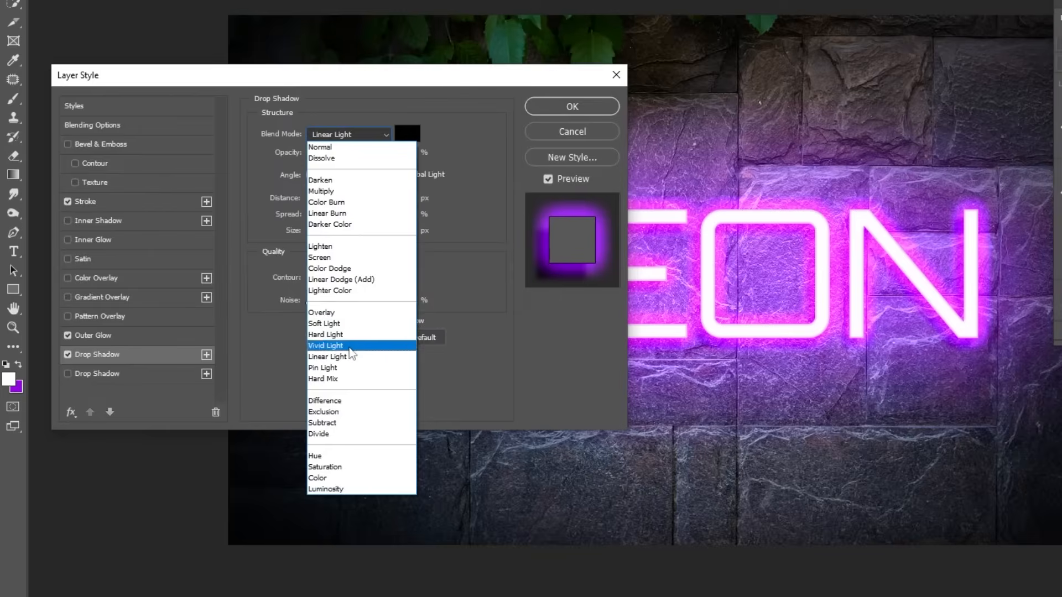
click(332, 357)
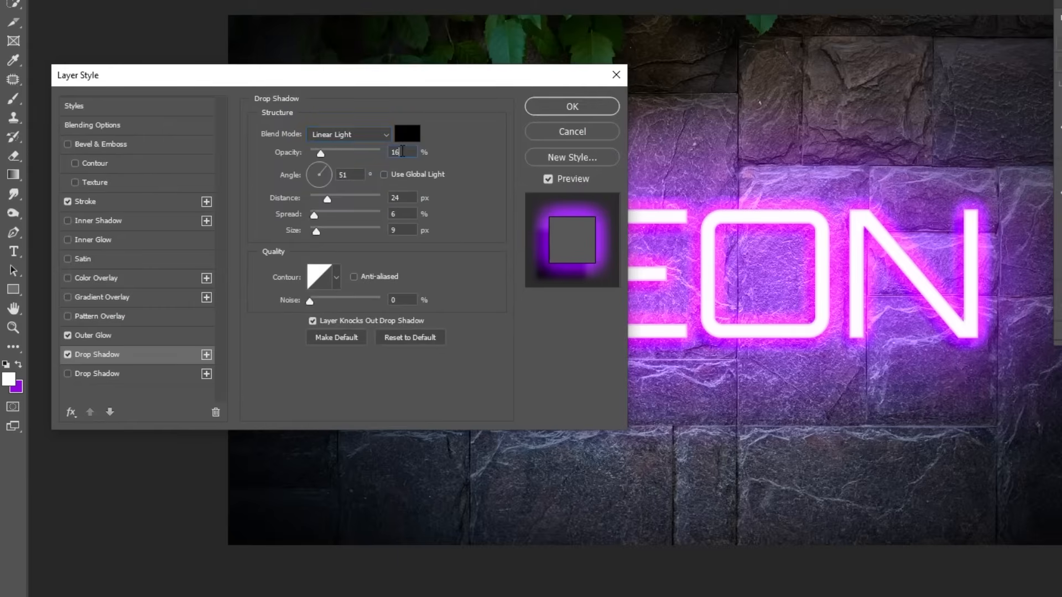
text(21)
click(349, 174)
text(50)
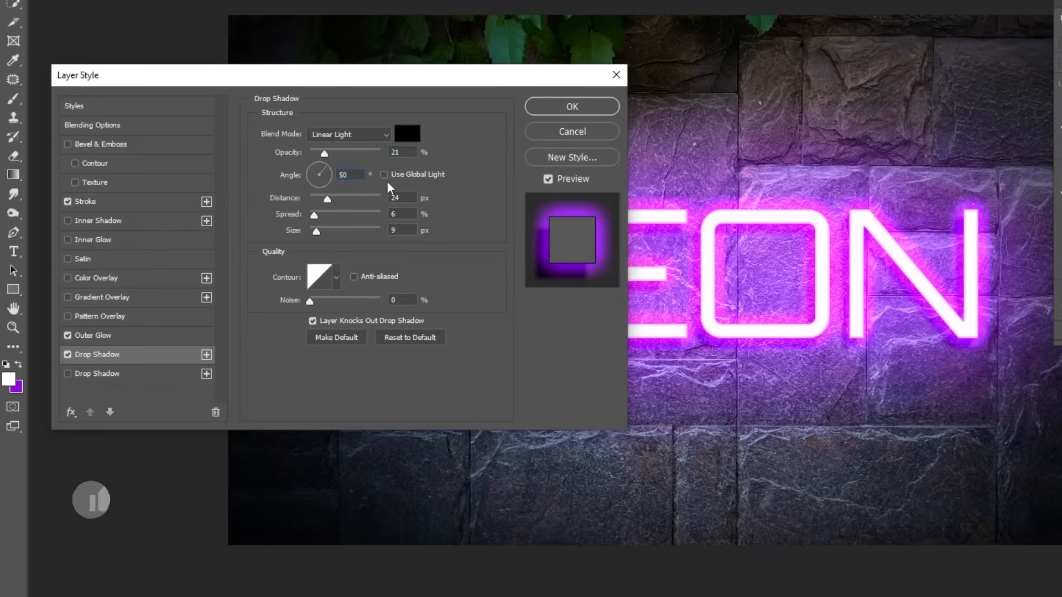
mouse_move(319, 175)
text(10)
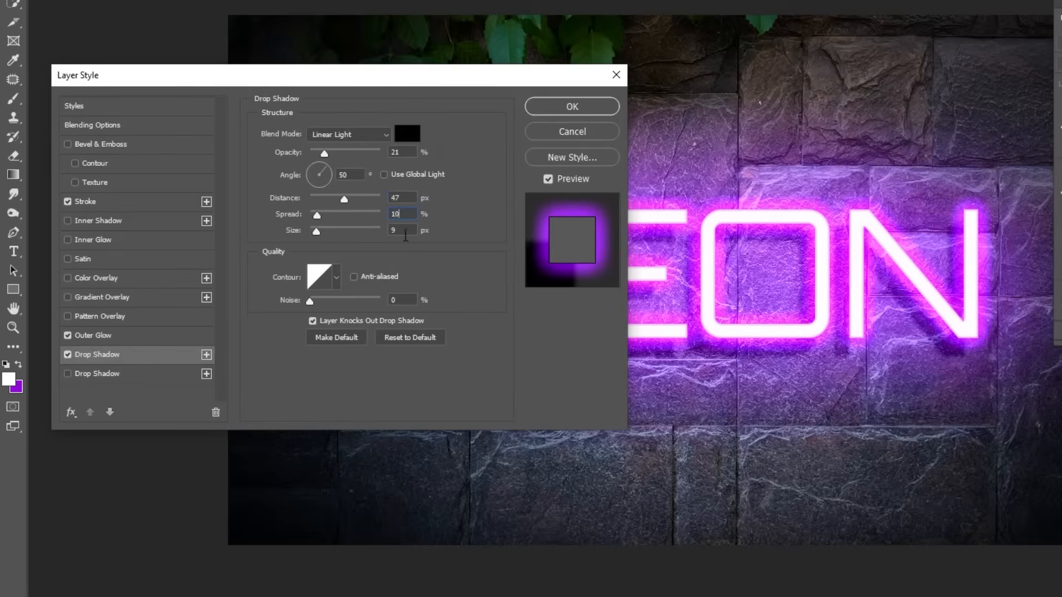
triple_click(401, 229)
text(43)
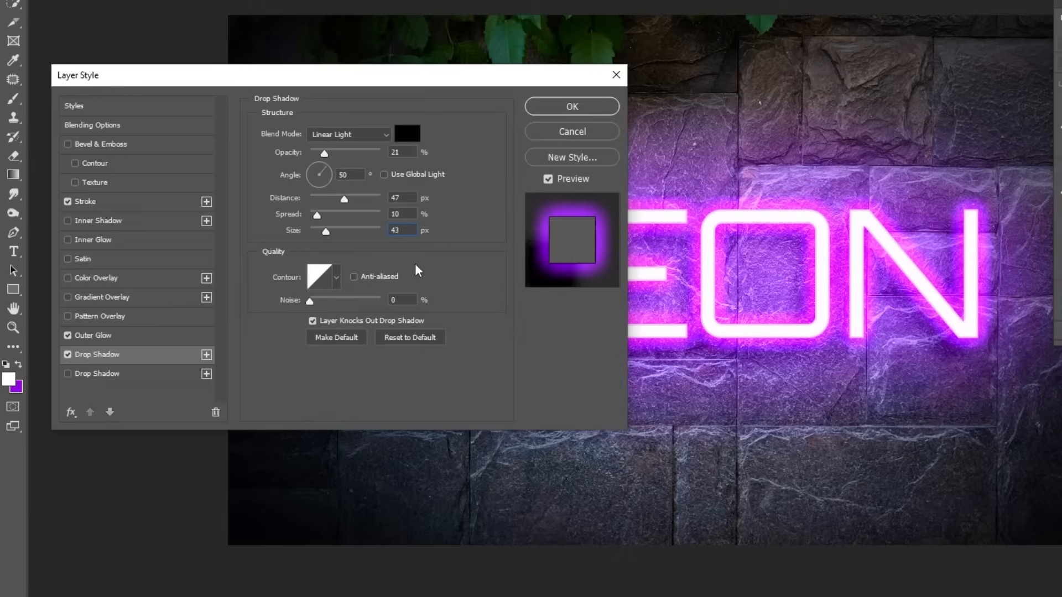
click(571, 106)
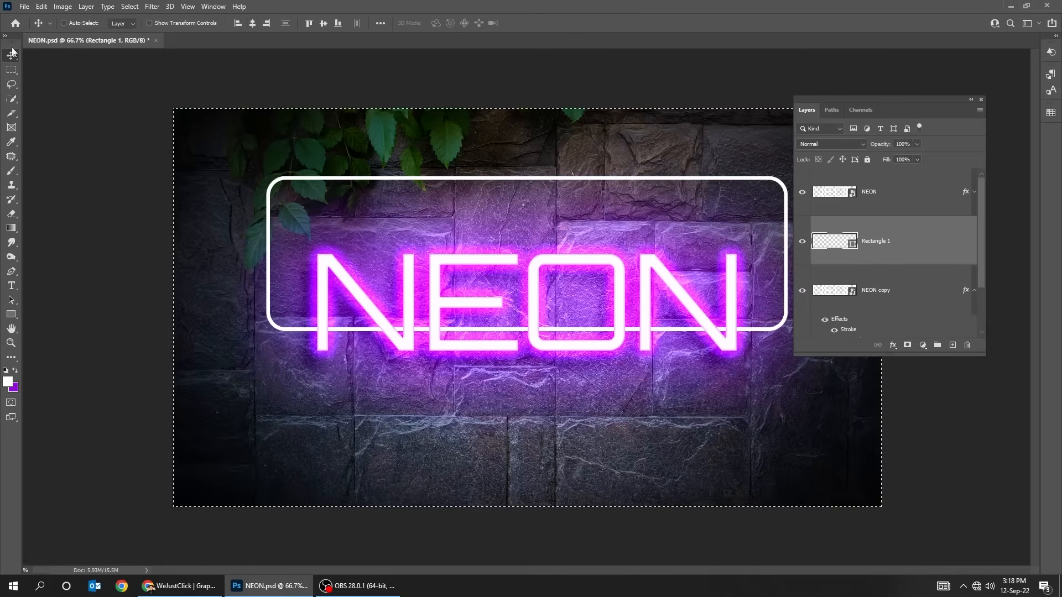
Copy the NEON glow layer style and paste it onto the rectangle frame copy.
right_click(596, 352)
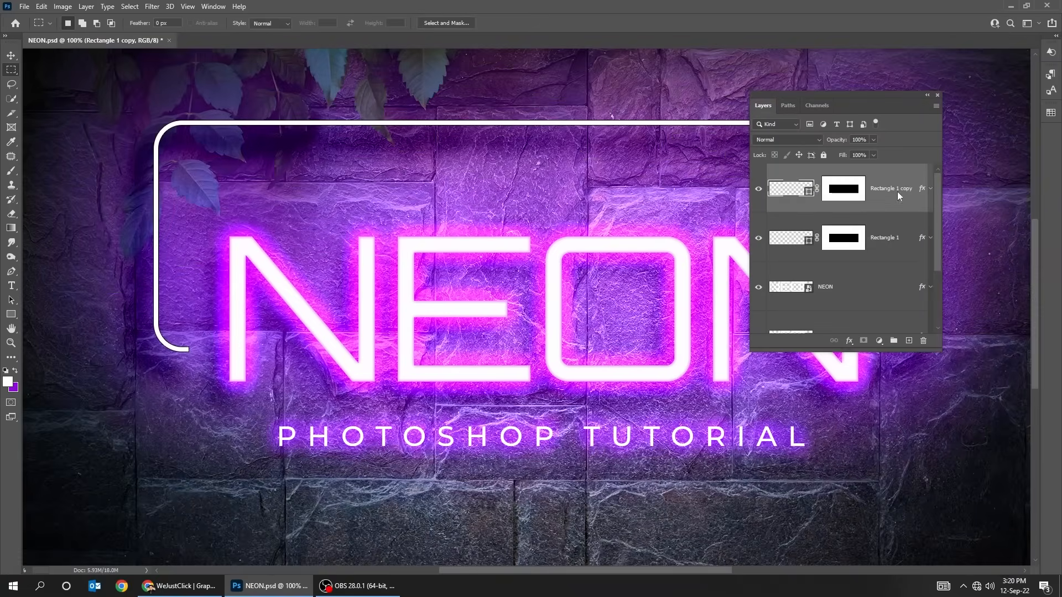
click(929, 188)
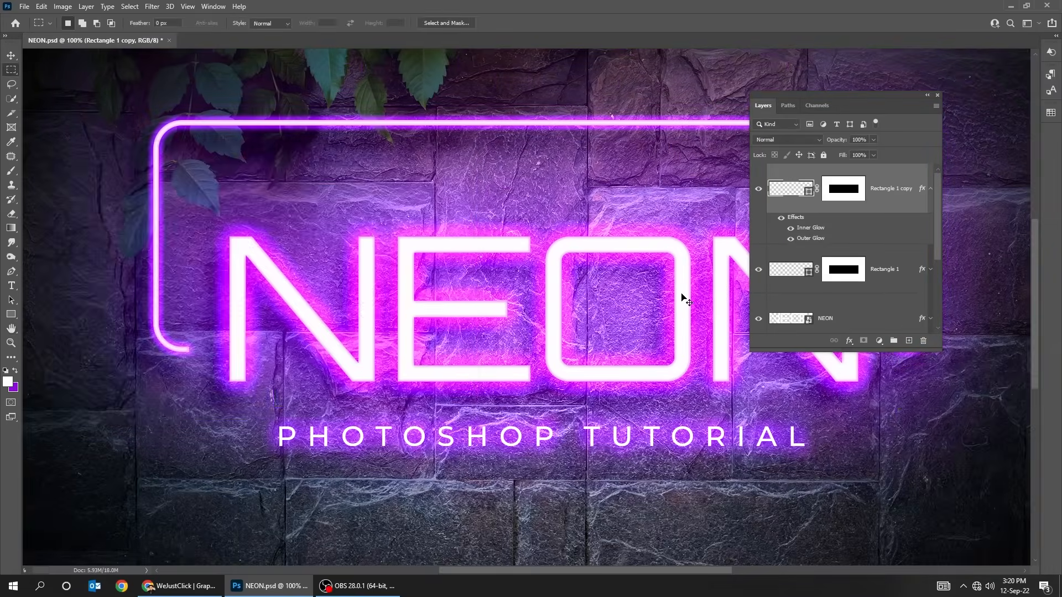